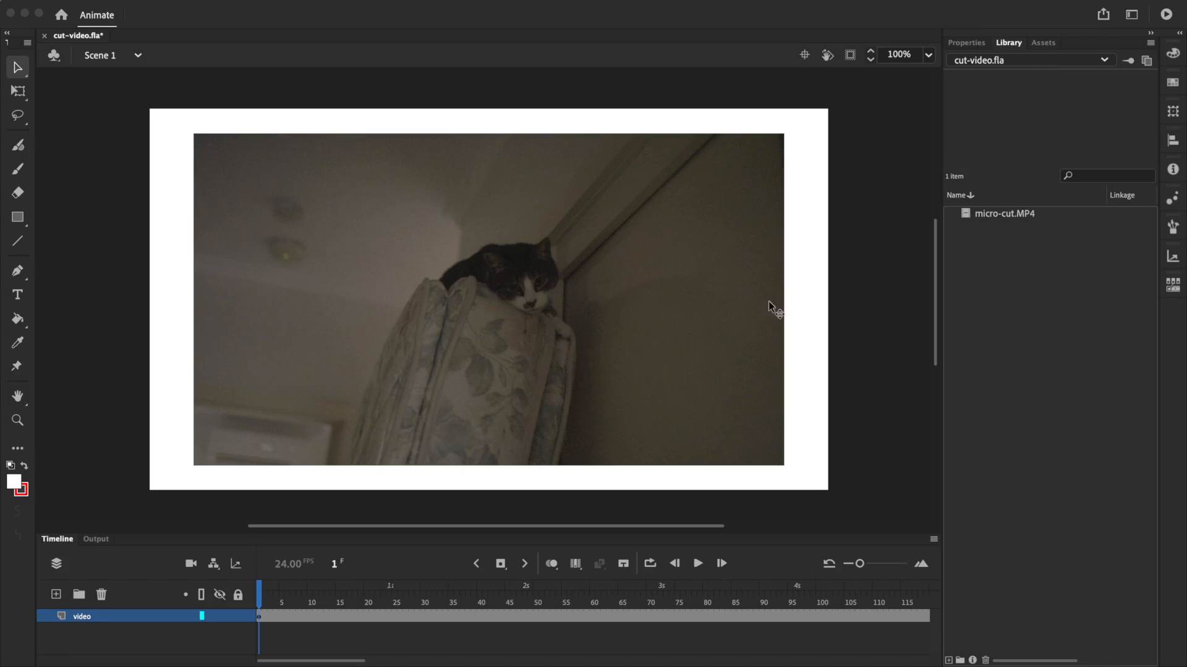
# Preview the cat video on the main timeline, then select the video layer's whole frame span.
pyautogui.click(696, 563)
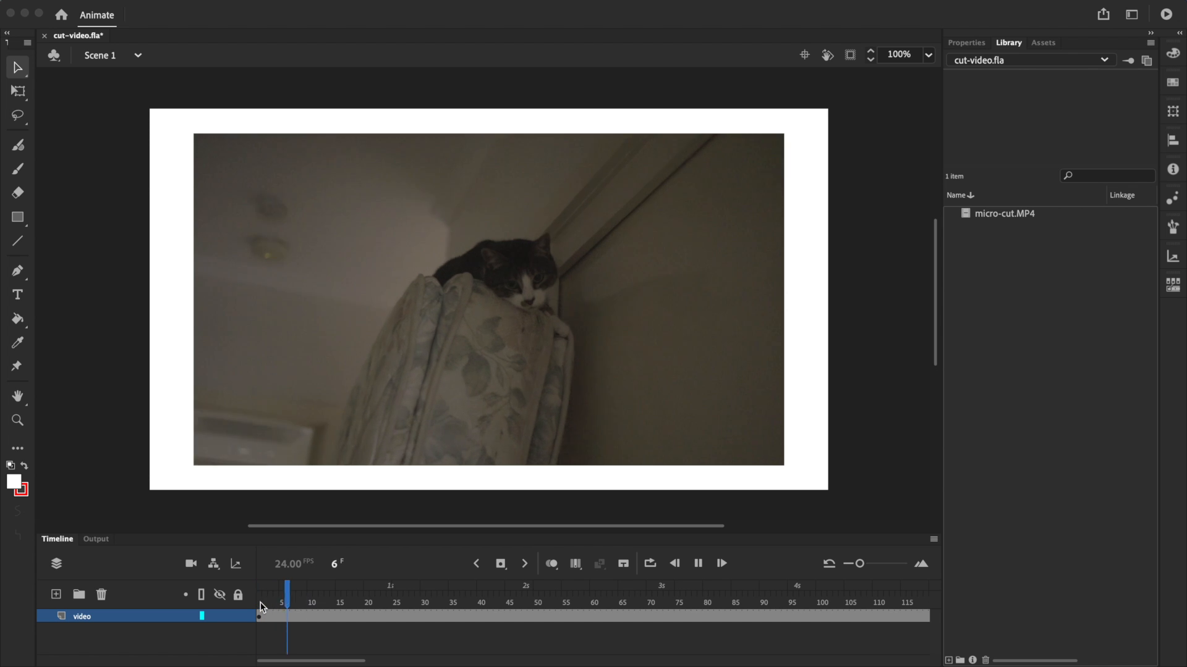
pyautogui.click(547, 615)
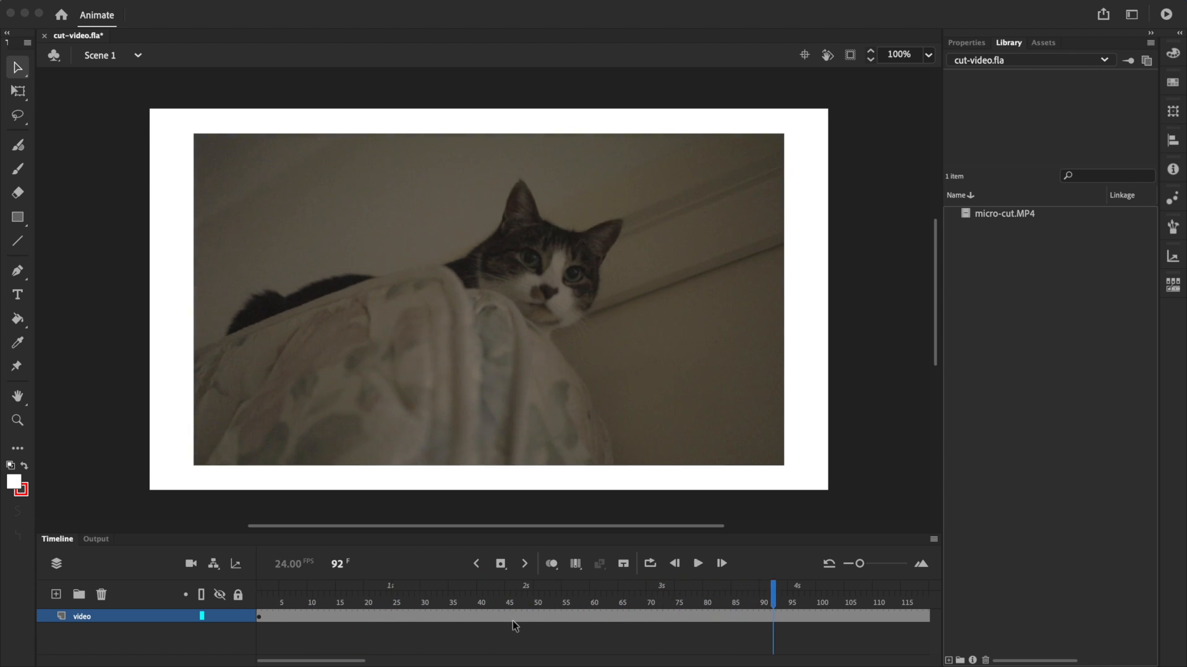
pyautogui.click(513, 602)
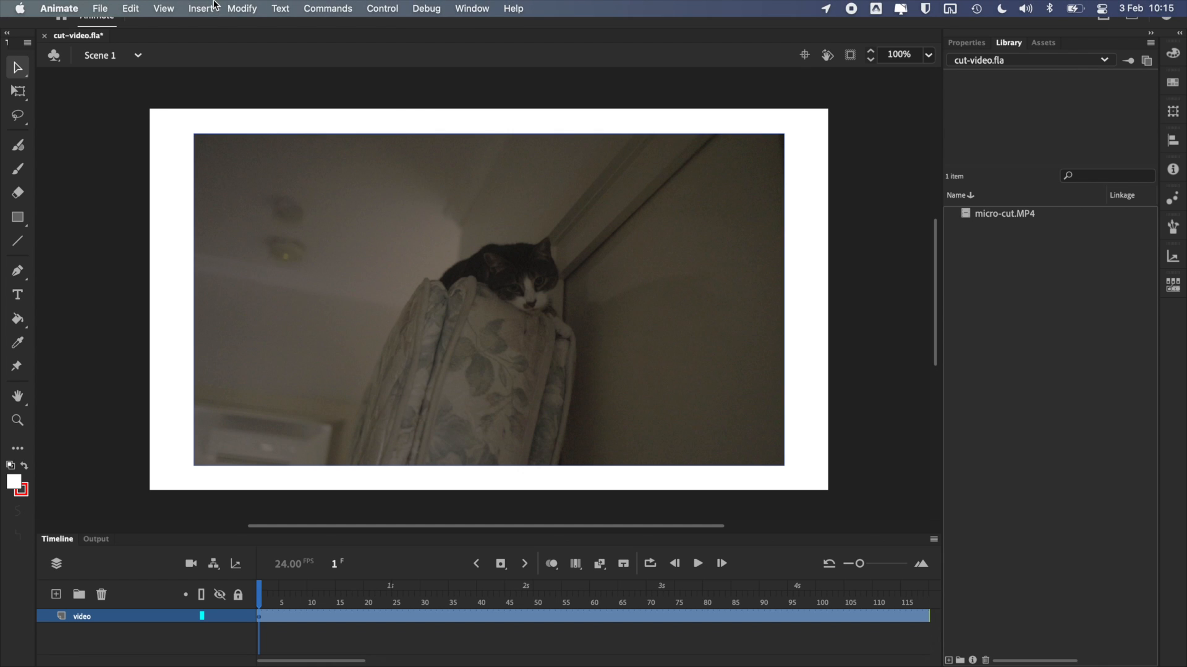
# Convert the video into a Graphic symbol named Video and add the frames needed for its full length.
pyautogui.click(241, 8)
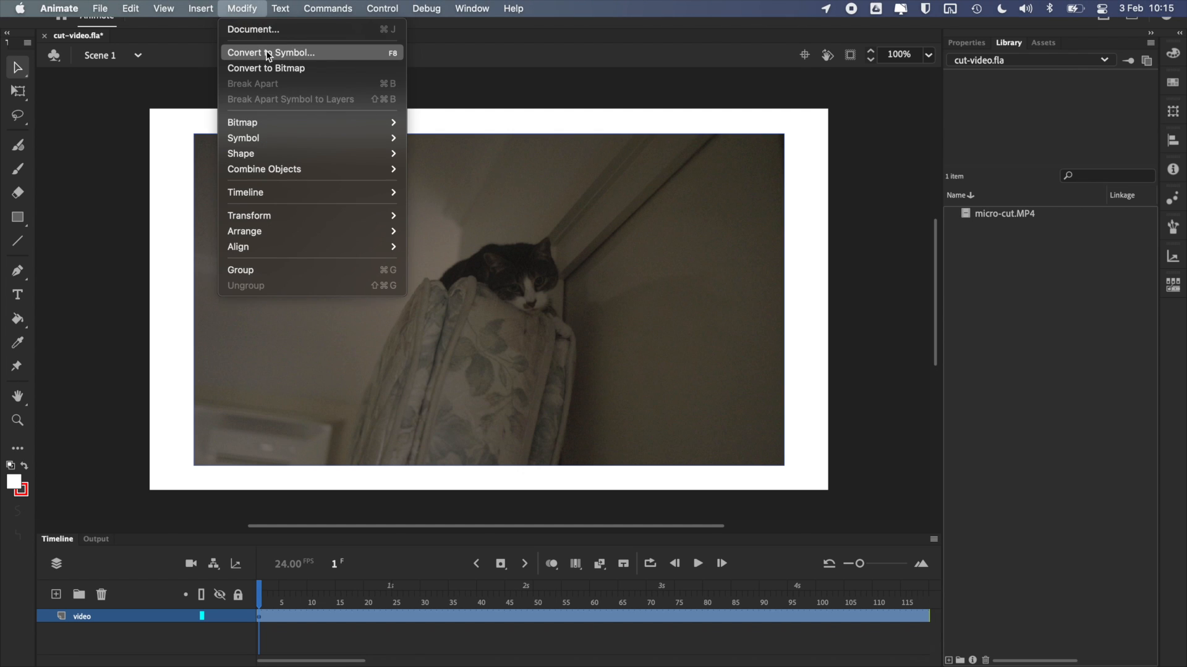
pyautogui.click(272, 52)
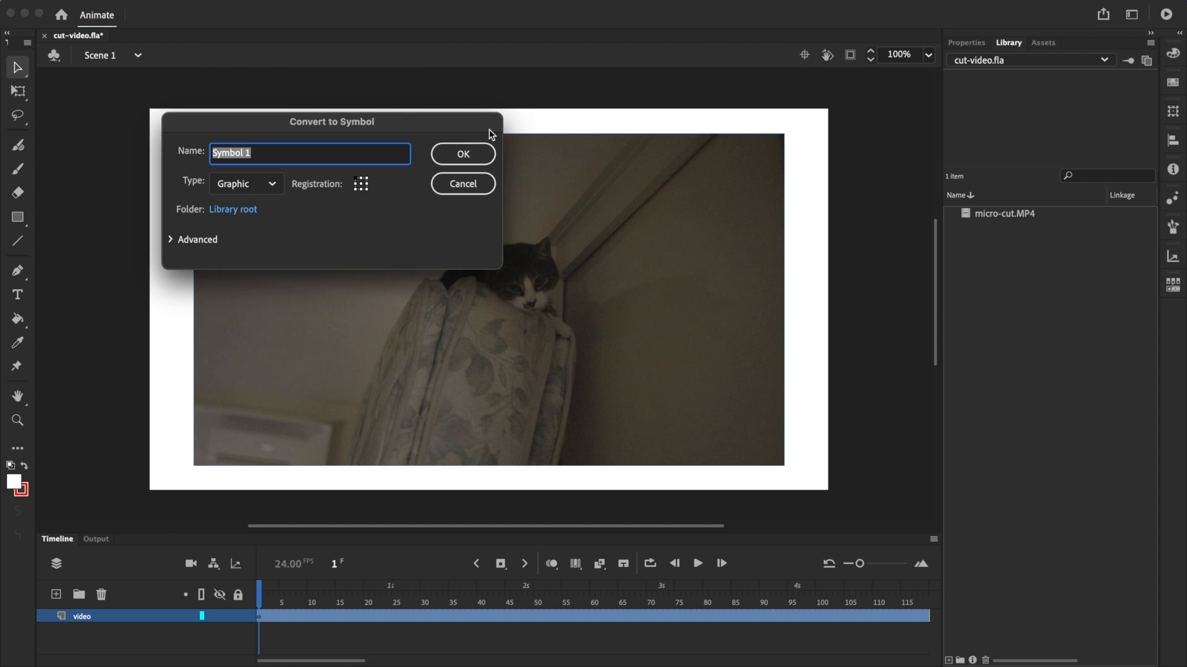
pyautogui.write('Video')
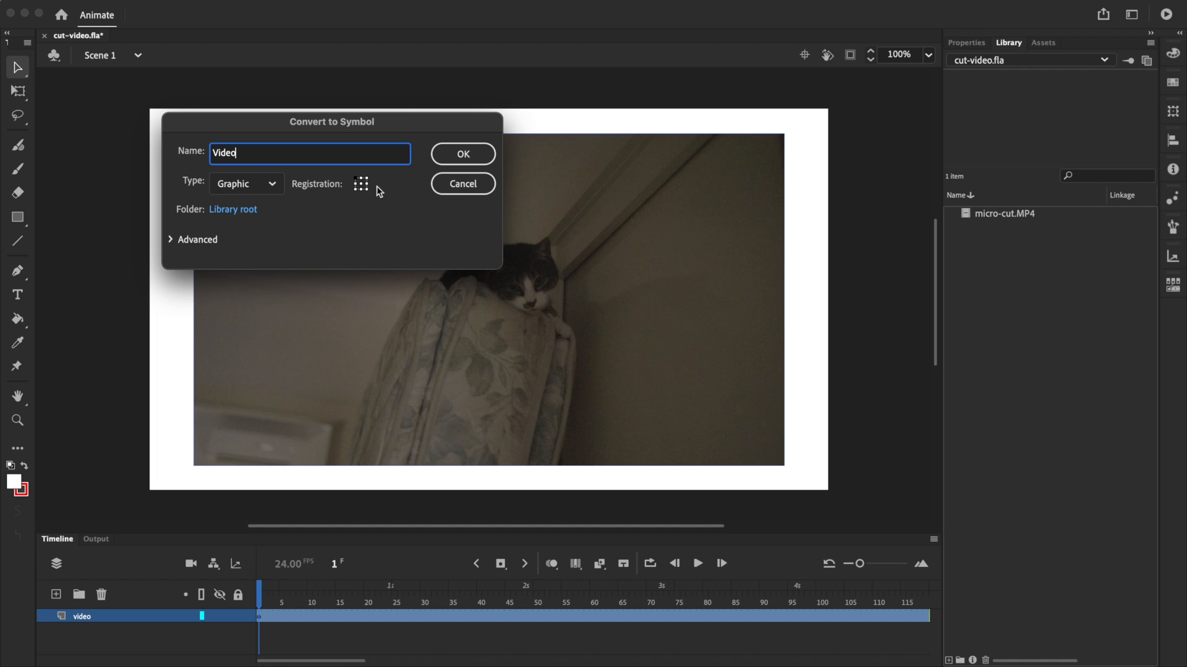
pyautogui.moveTo(462, 160)
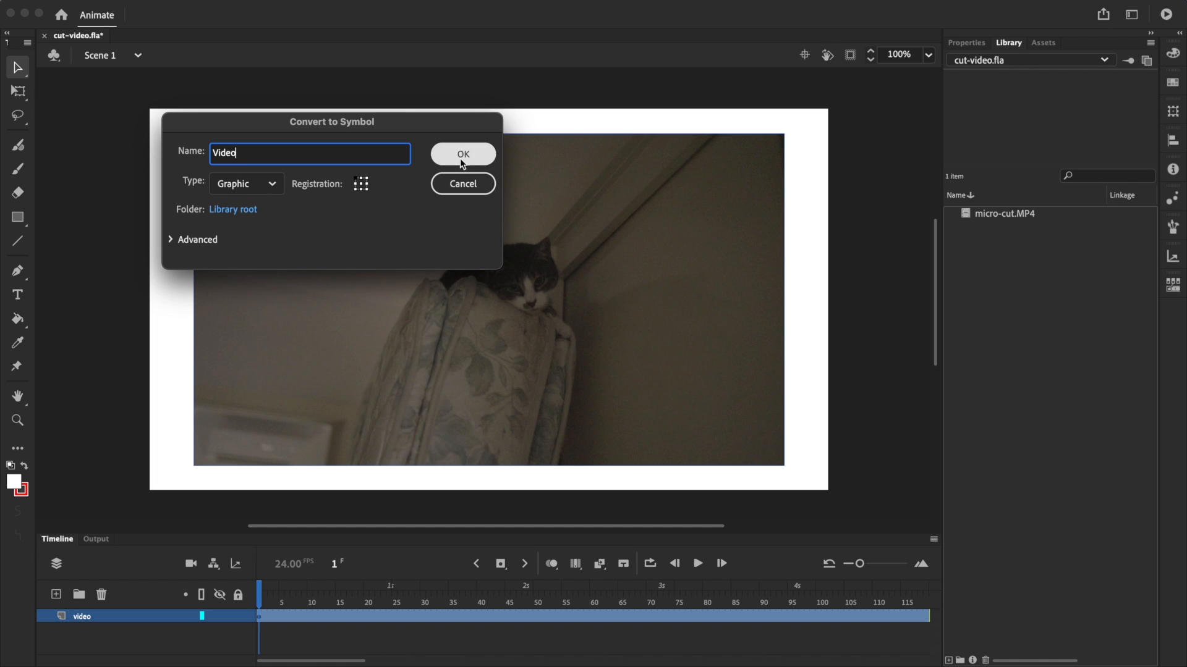
pyautogui.click(463, 154)
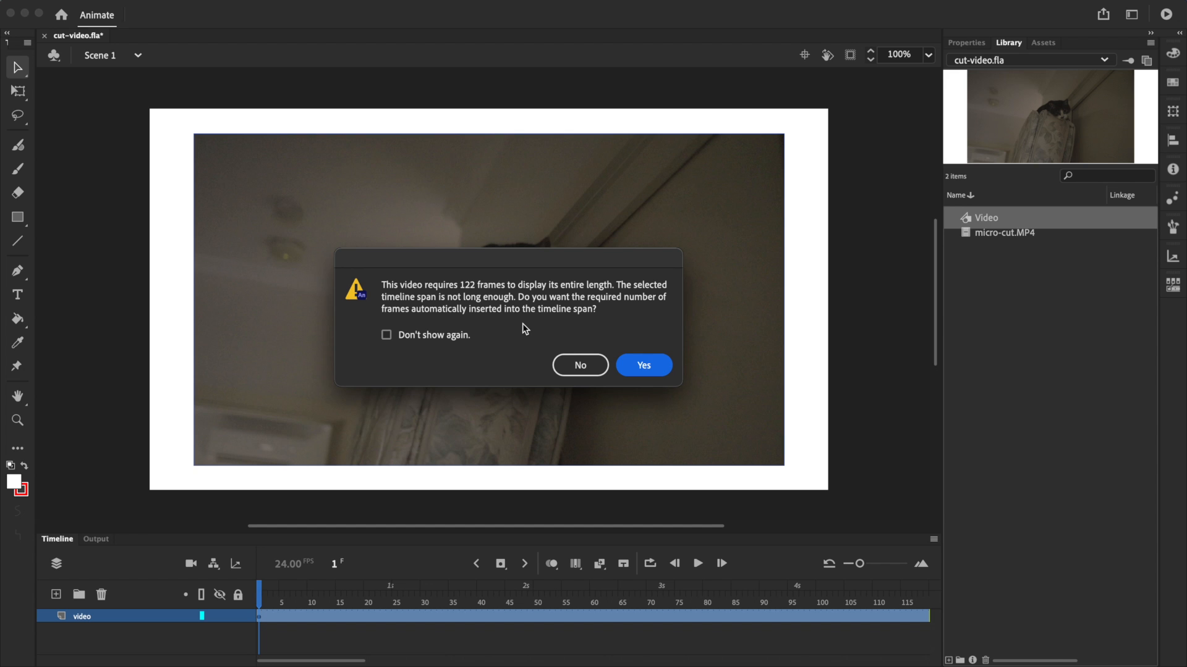
pyautogui.moveTo(643, 370)
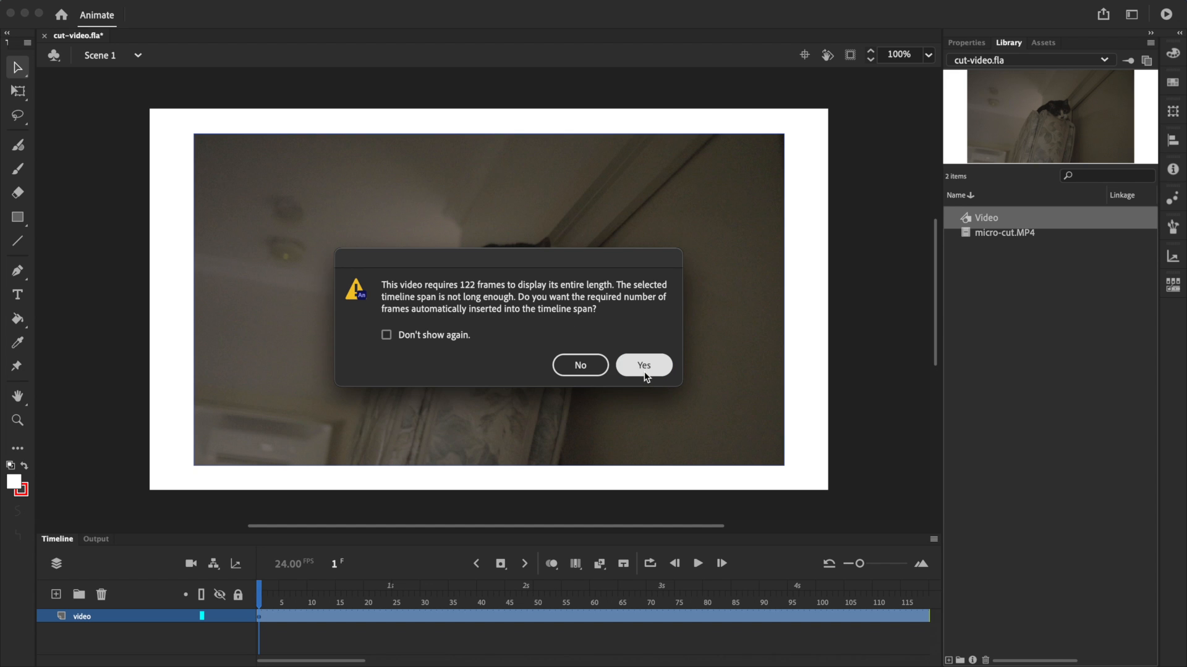
pyautogui.click(643, 364)
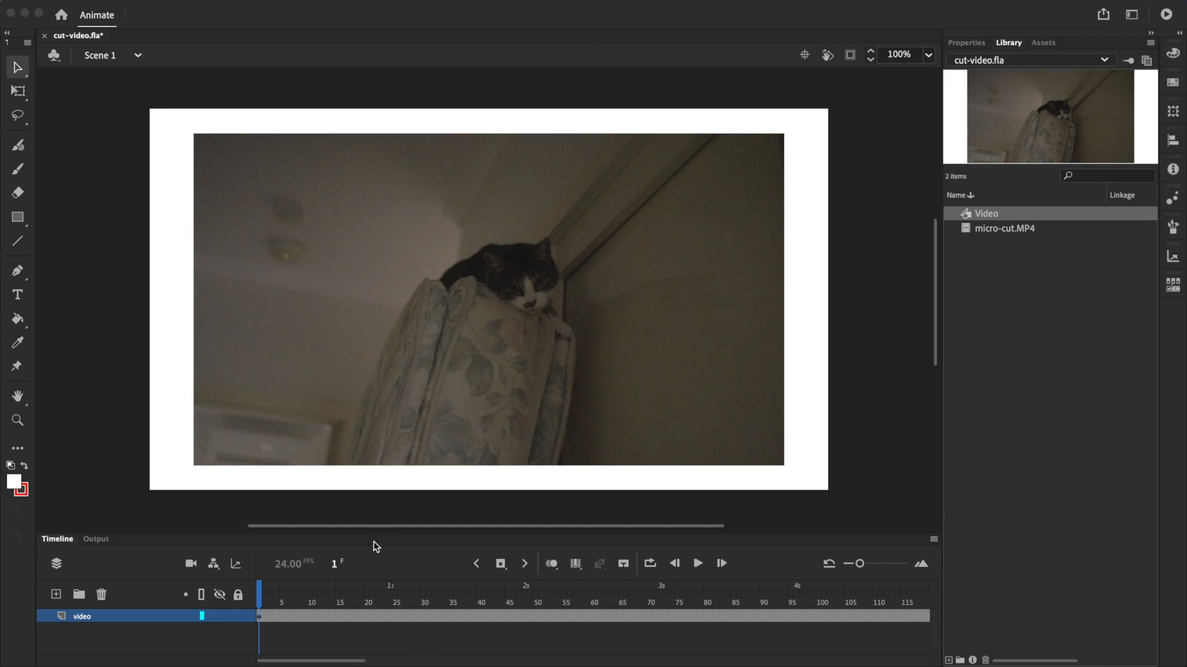
# Scrub through the Video symbol's own timeline at frames 32, 36 and 53.
pyautogui.click(434, 598)
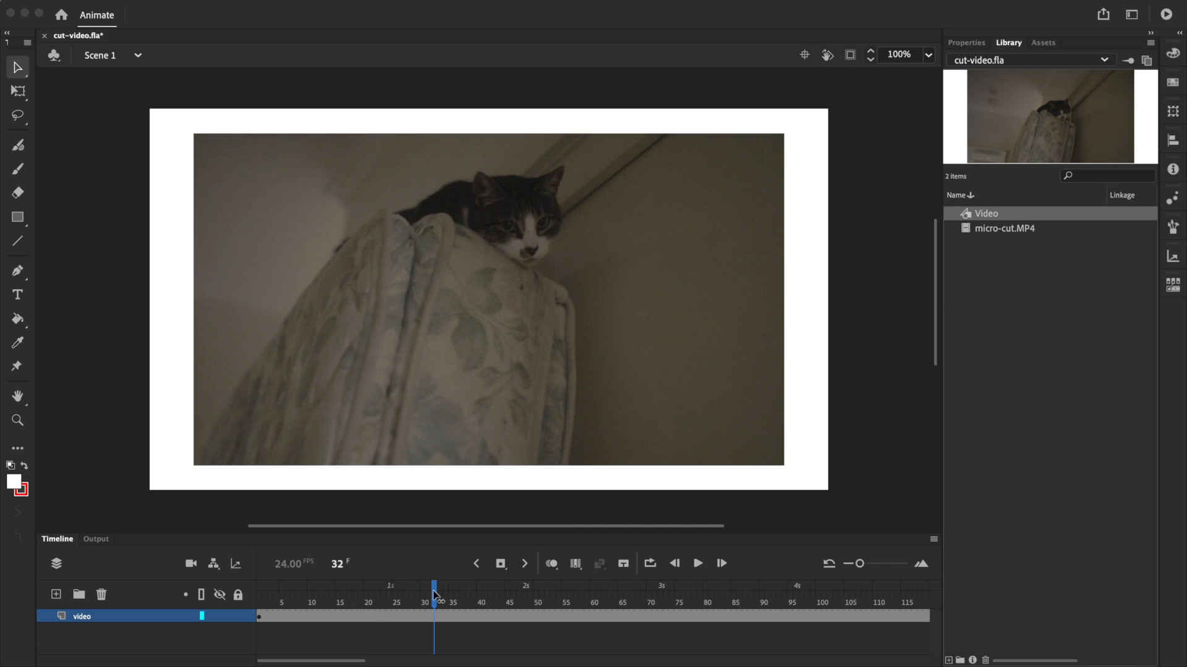
pyautogui.moveTo(544, 332)
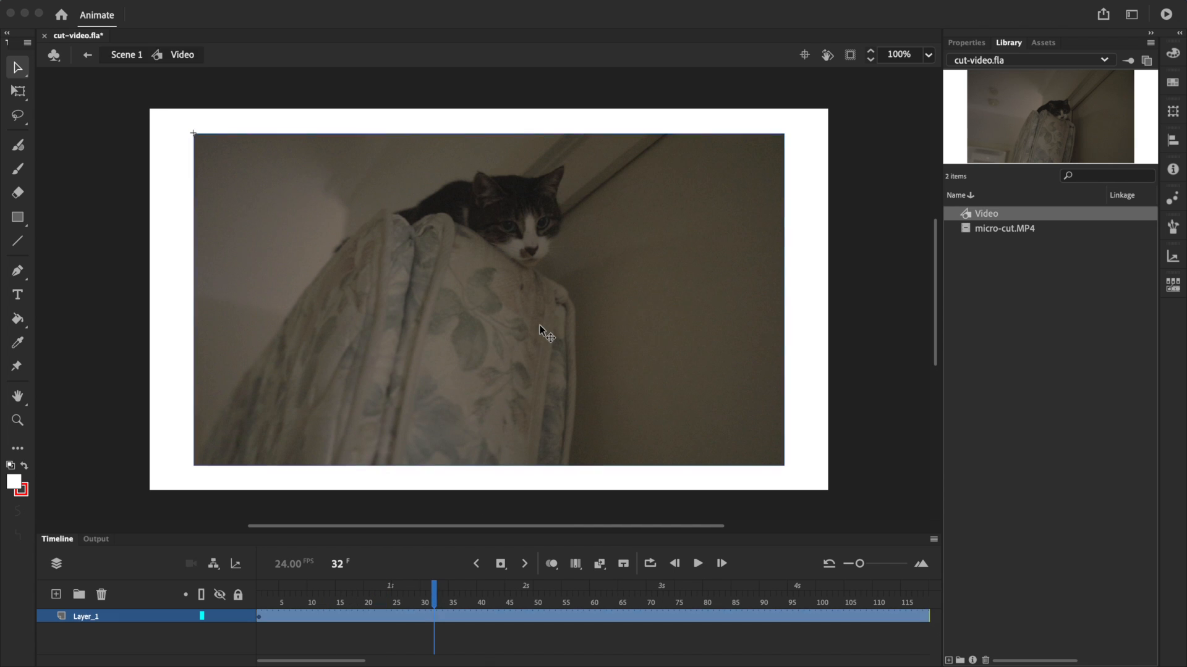
pyautogui.click(456, 615)
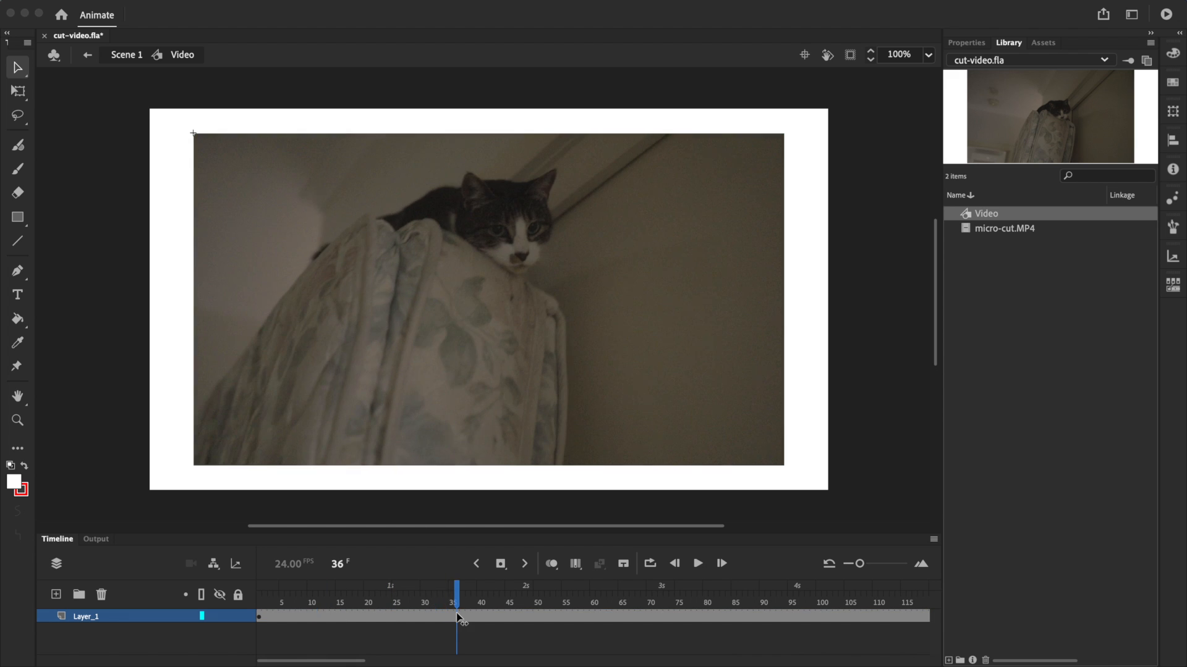
pyautogui.click(499, 564)
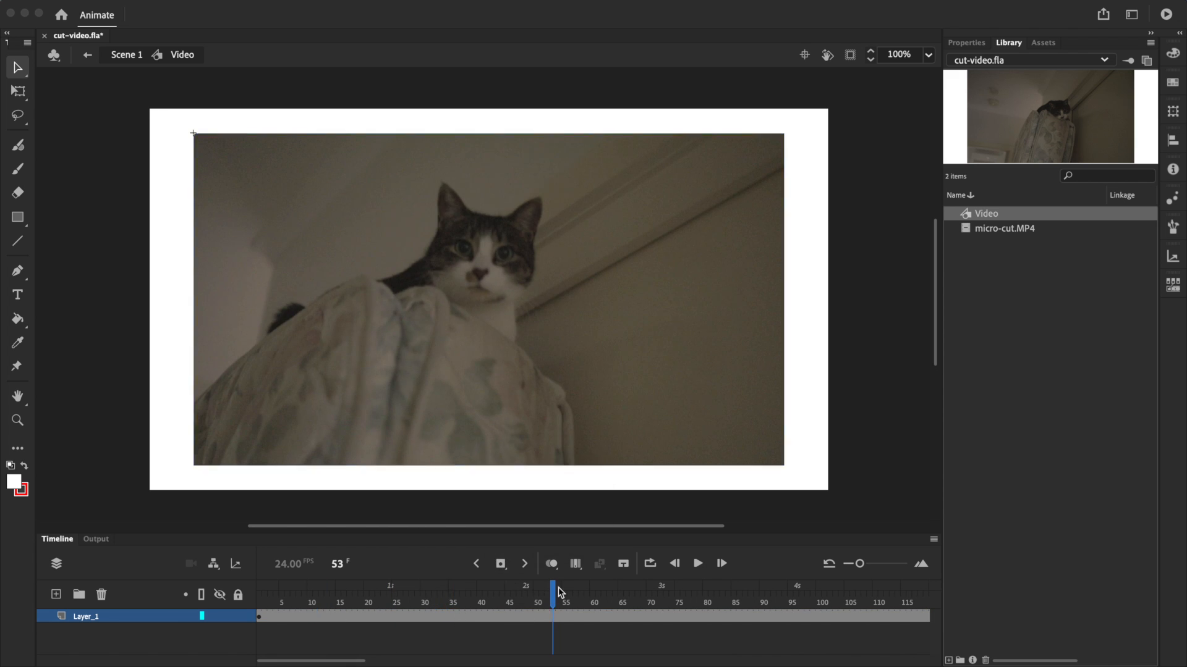
pyautogui.moveTo(121, 42)
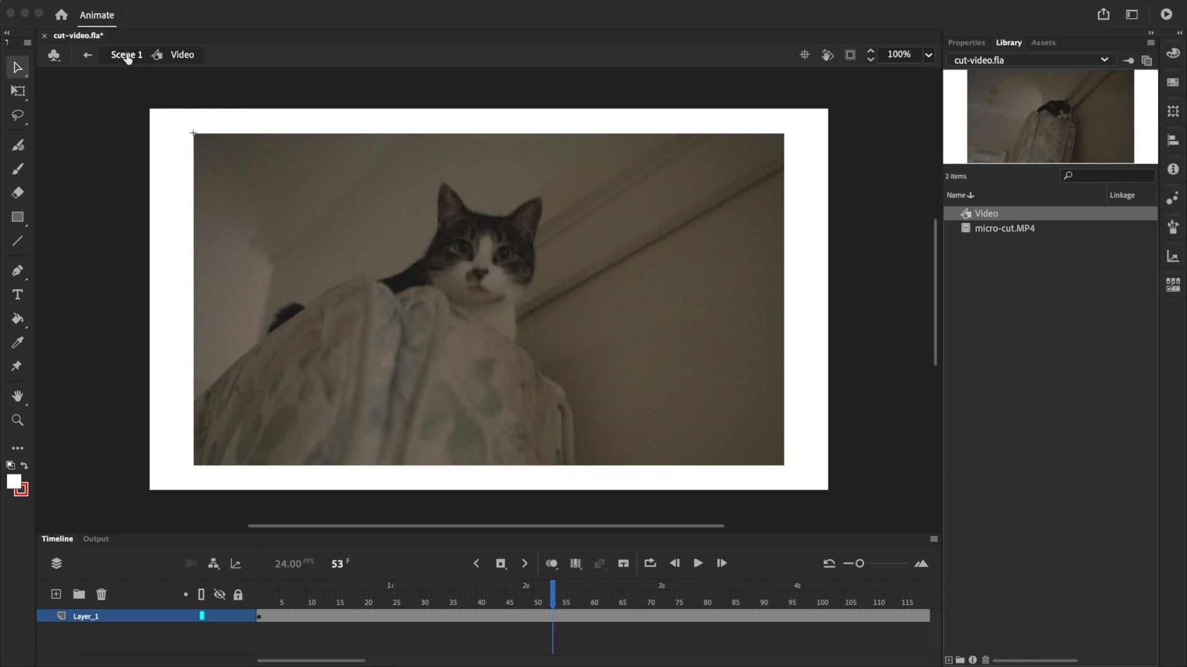
# Return to the main scene, select the video layer and inspect the Video instance's looping properties.
pyautogui.click(696, 563)
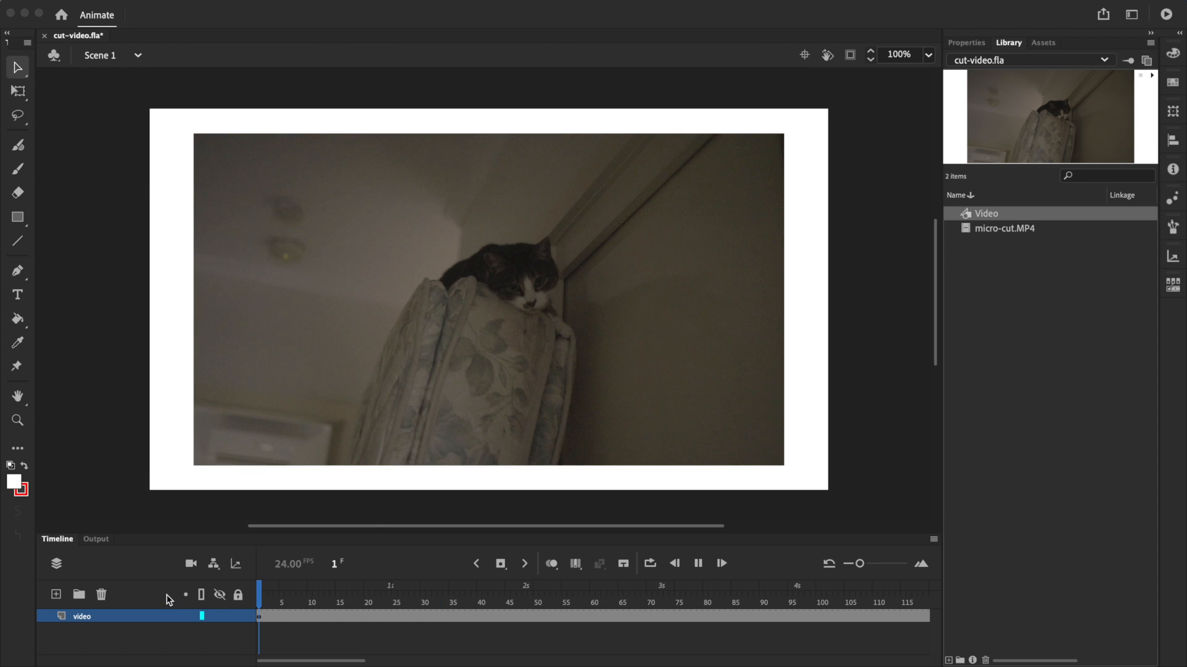
pyautogui.click(502, 615)
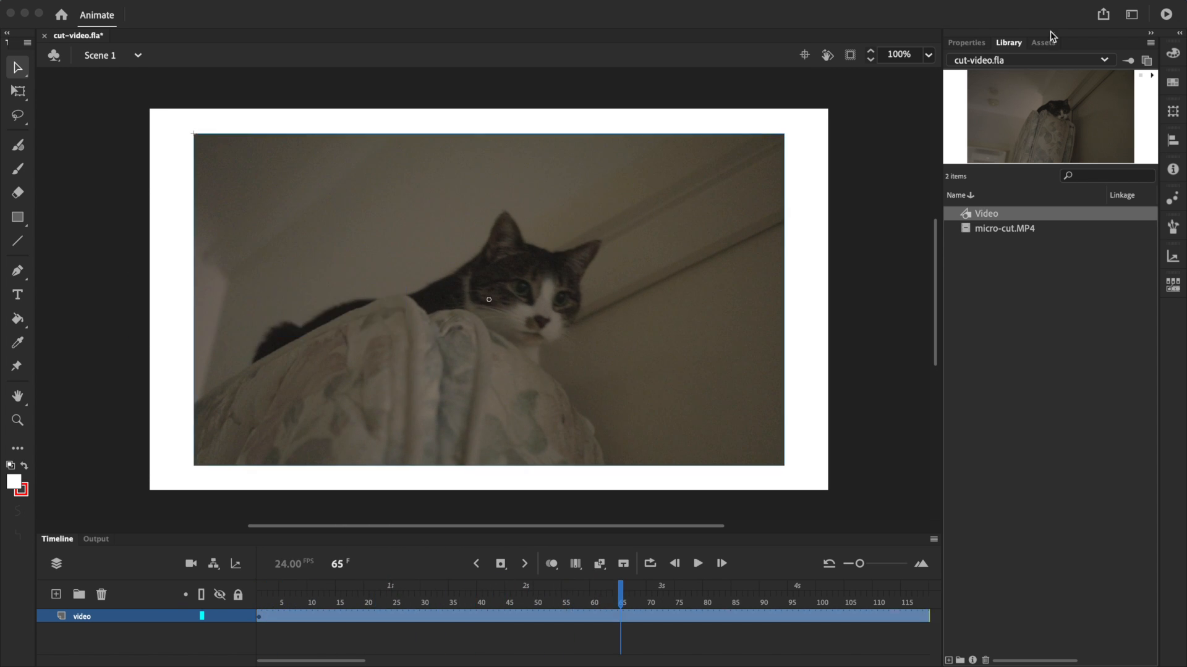
pyautogui.click(966, 42)
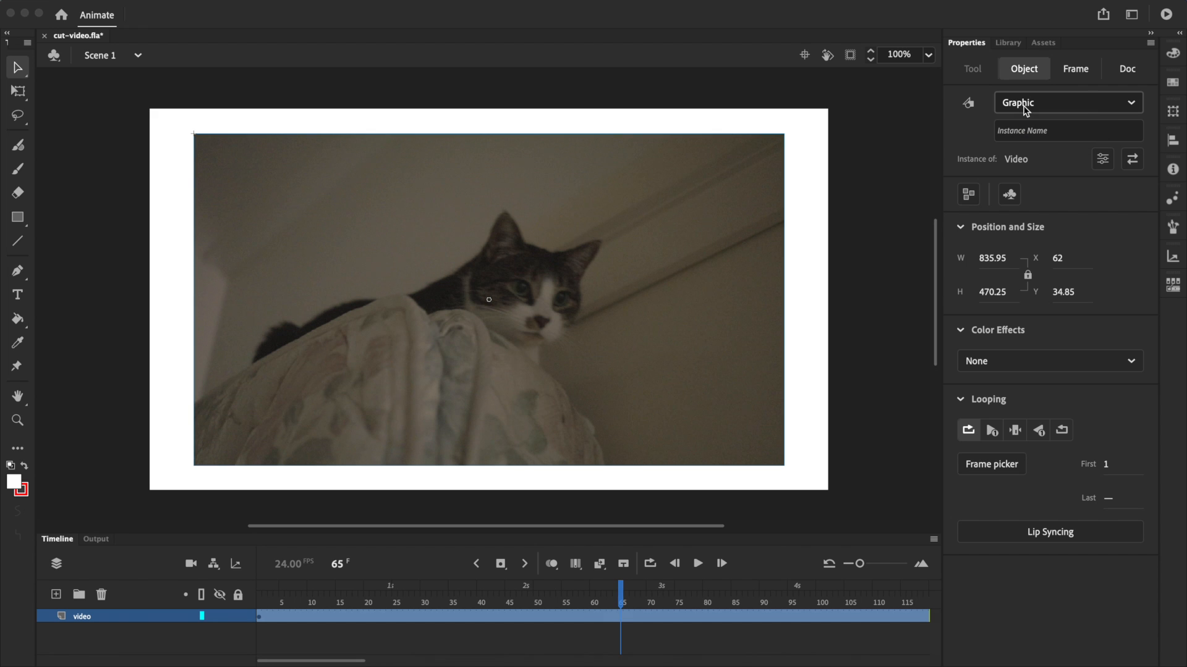
pyautogui.moveTo(473, 619)
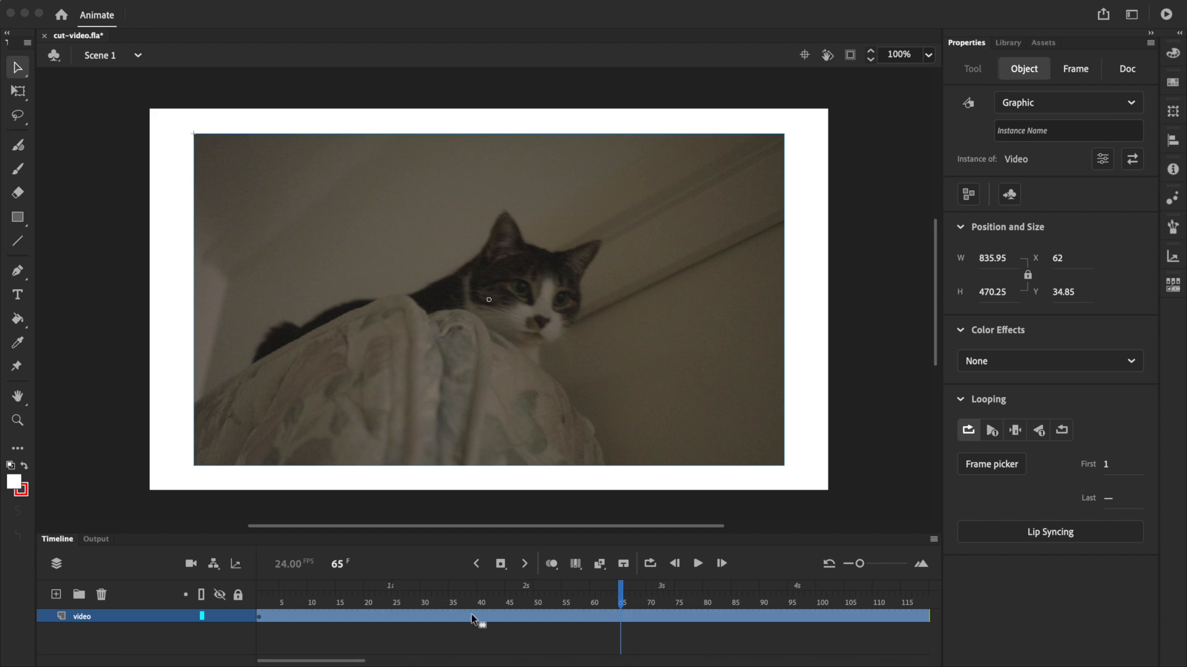
pyautogui.moveTo(790, 475)
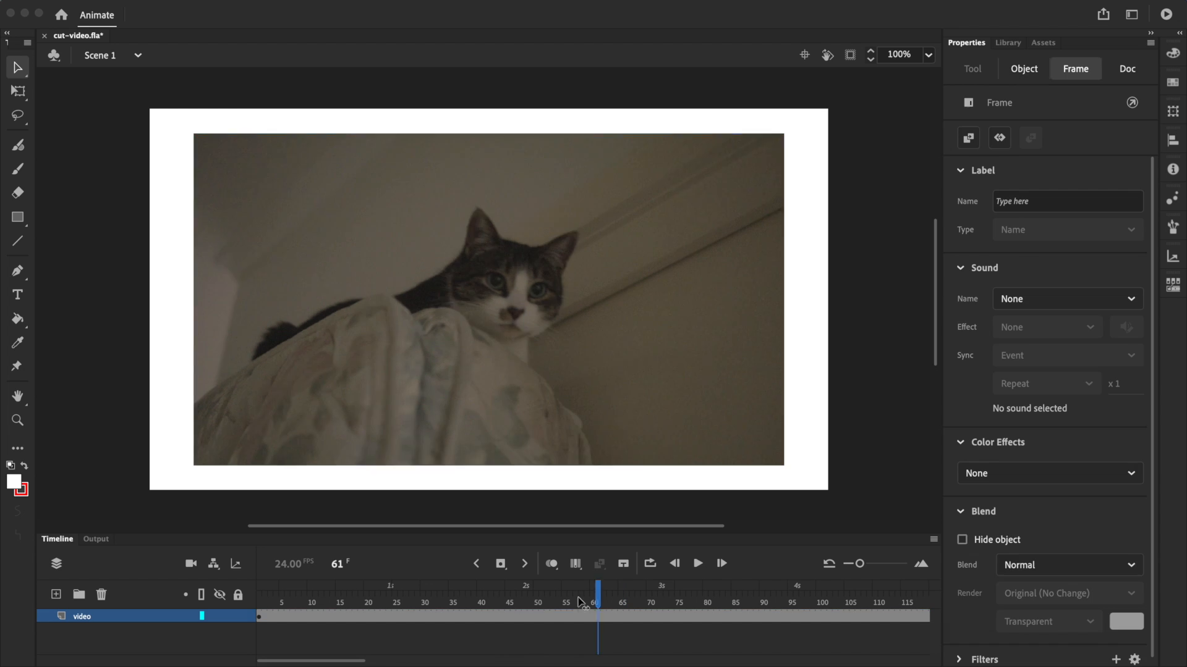
# Add a keyframe at frame 31 and set the Video instance to Play Single Frame.
pyautogui.click(500, 563)
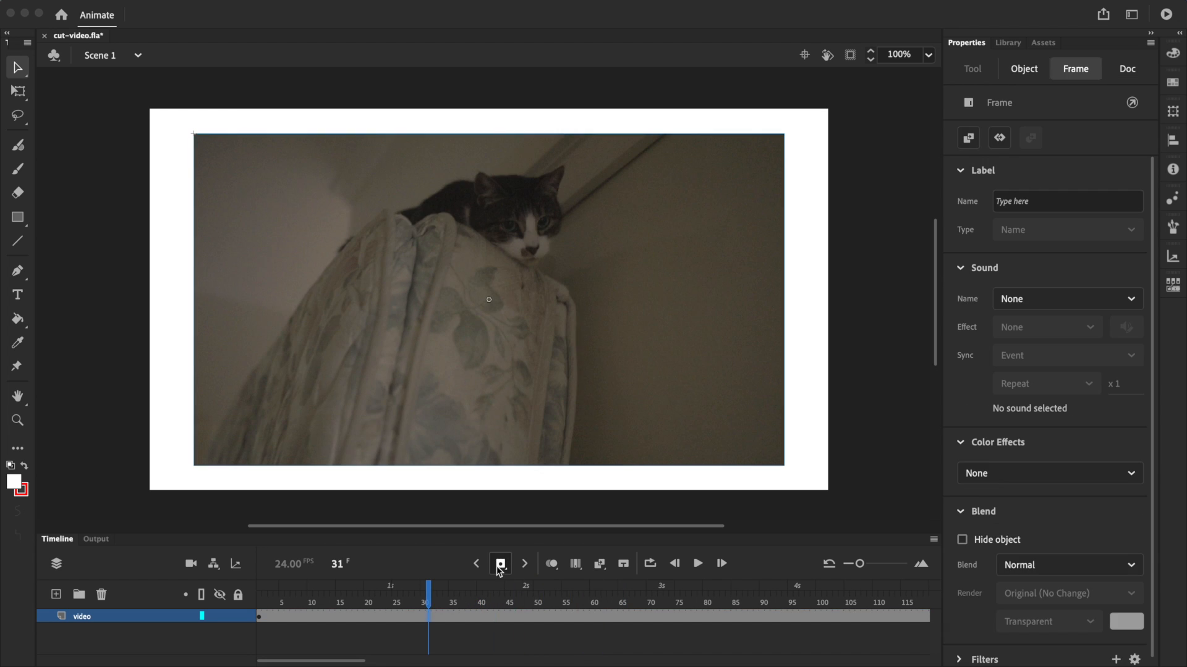
pyautogui.click(1023, 69)
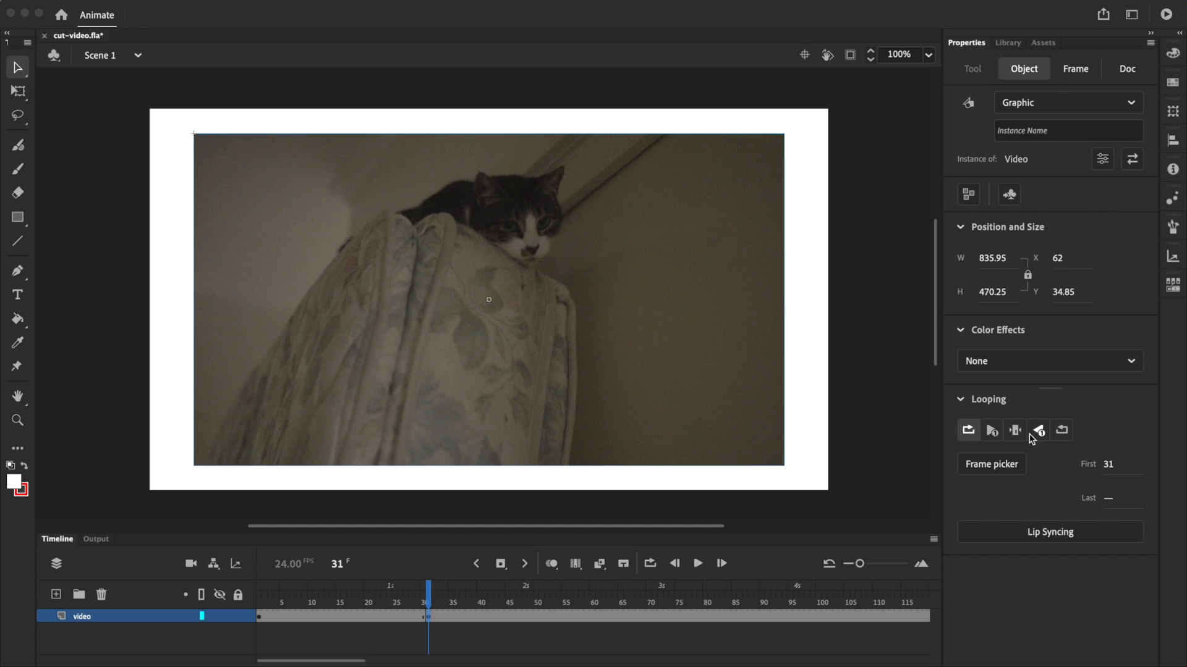
pyautogui.moveTo(1014, 430)
pyautogui.write('5')
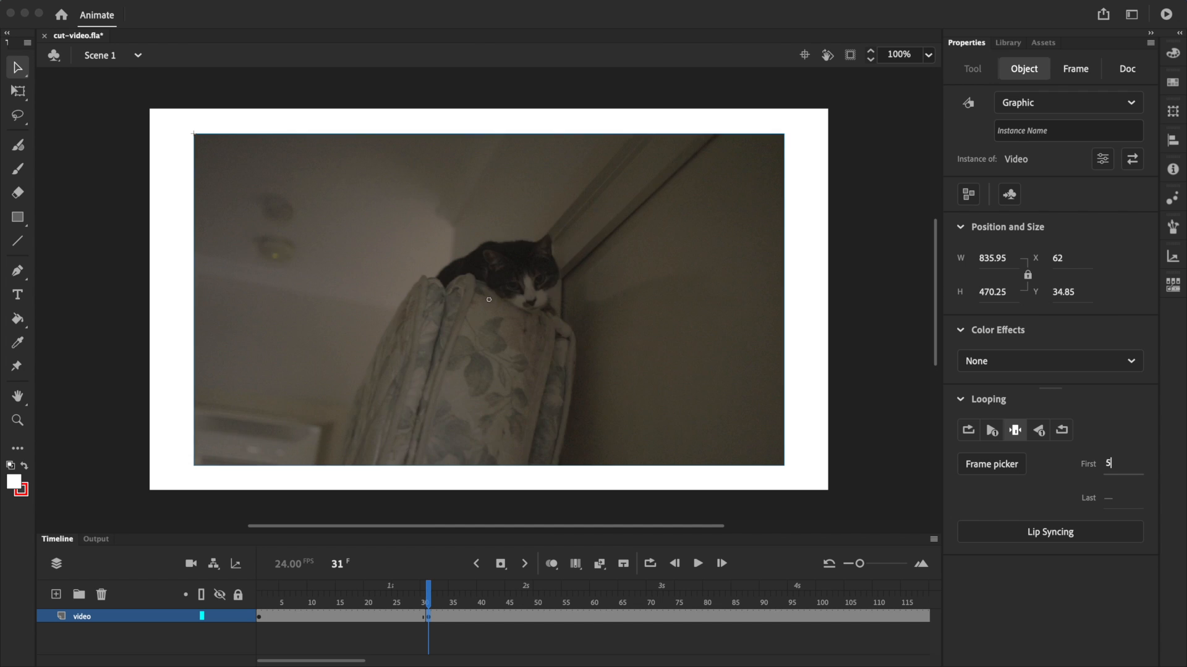
pyautogui.click(1127, 69)
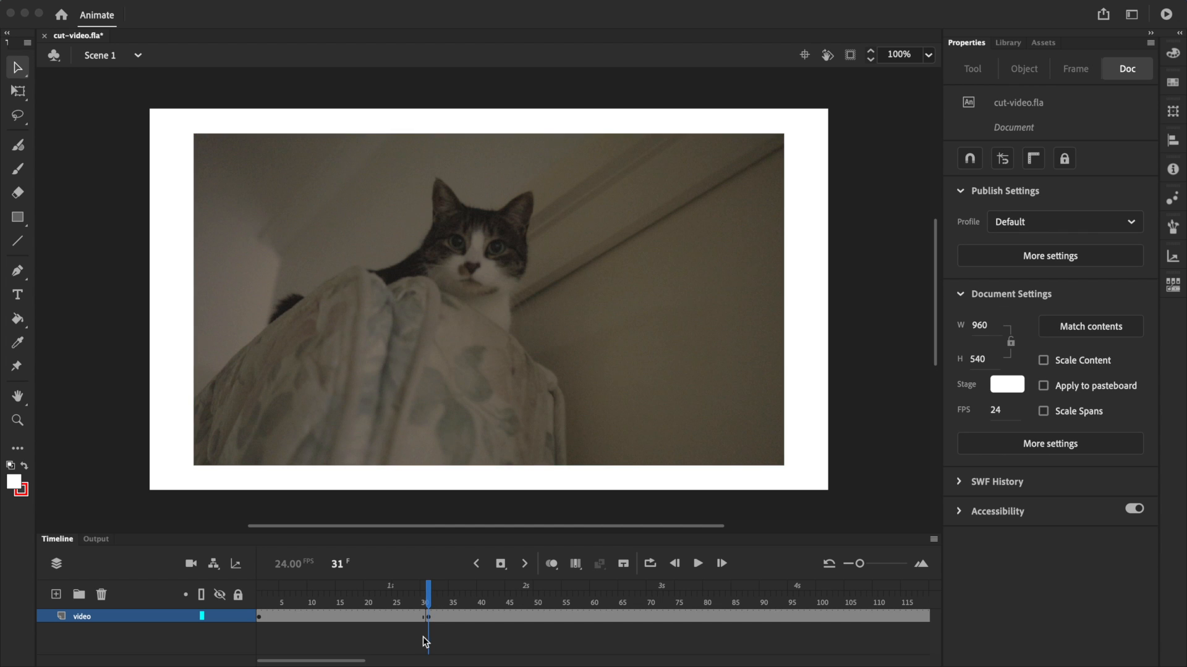
pyautogui.moveTo(421, 620)
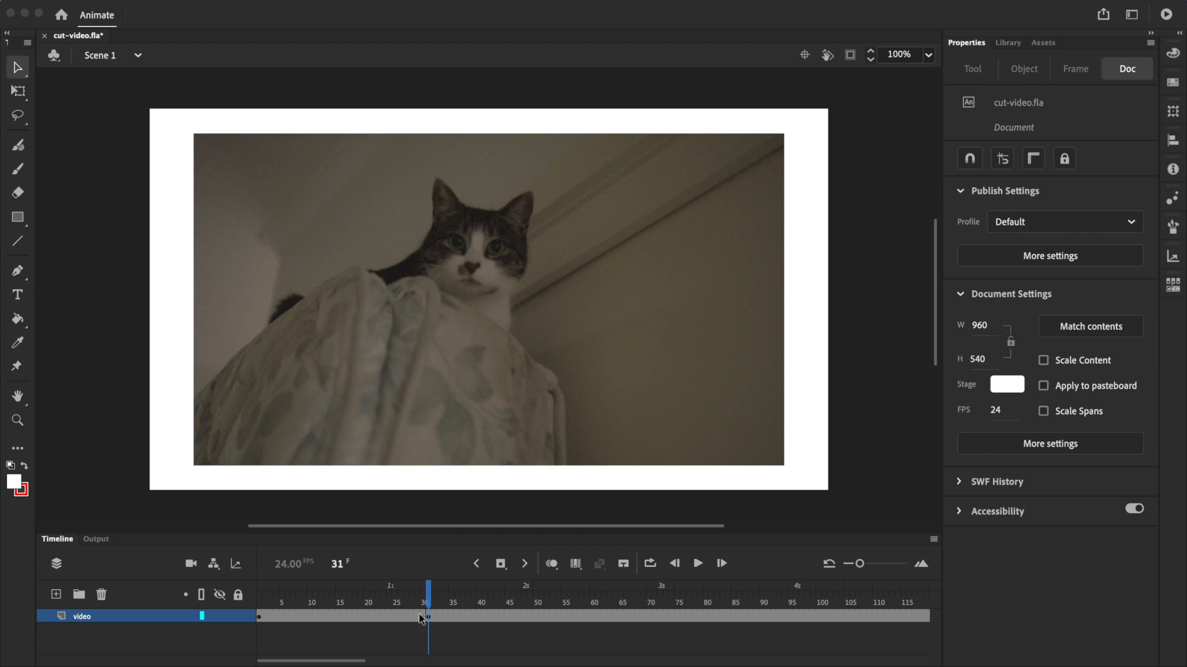
# Play the animation from the start to test the pause in the cat video.
pyautogui.click(696, 564)
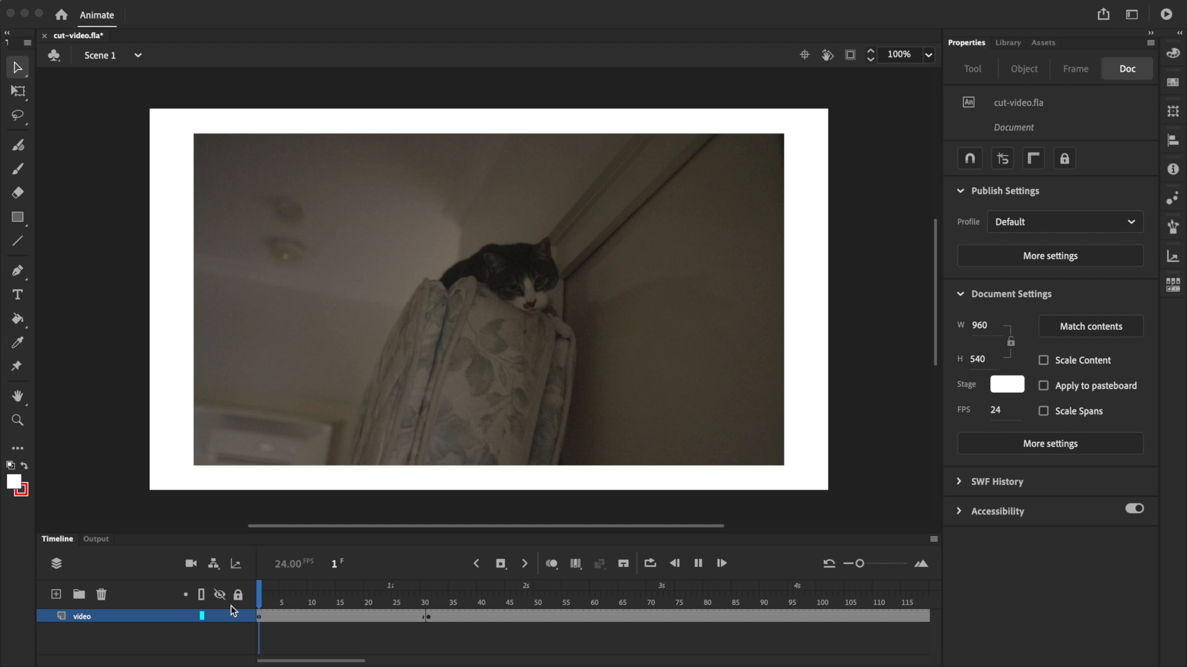
pyautogui.click(518, 586)
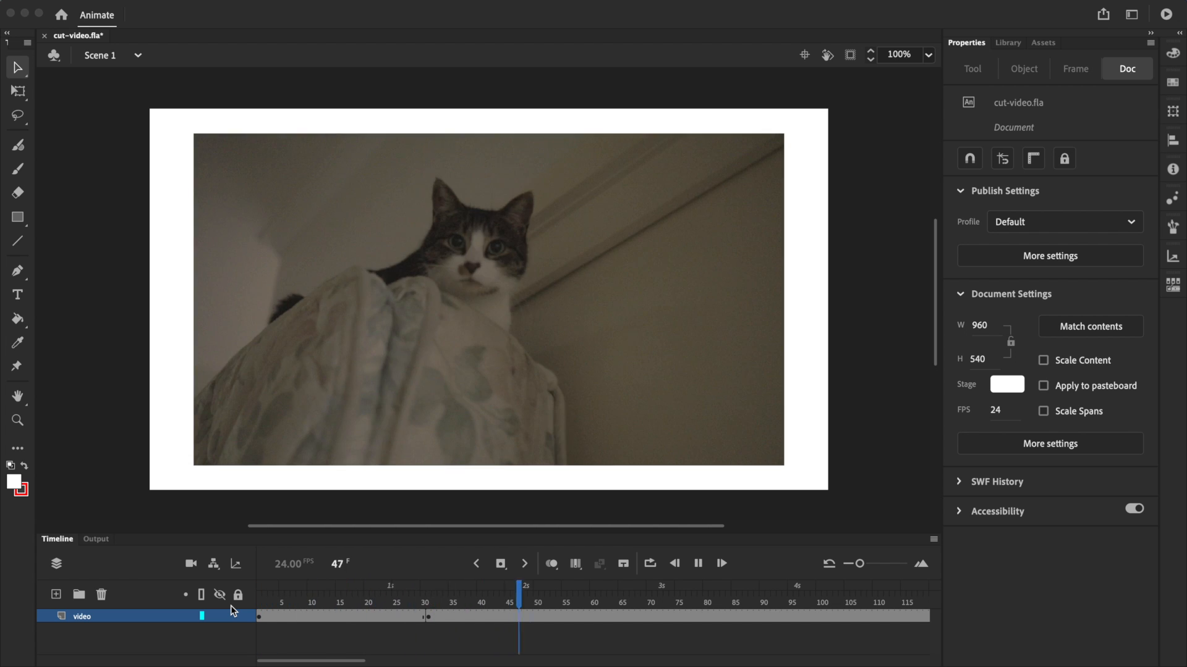
pyautogui.click(785, 586)
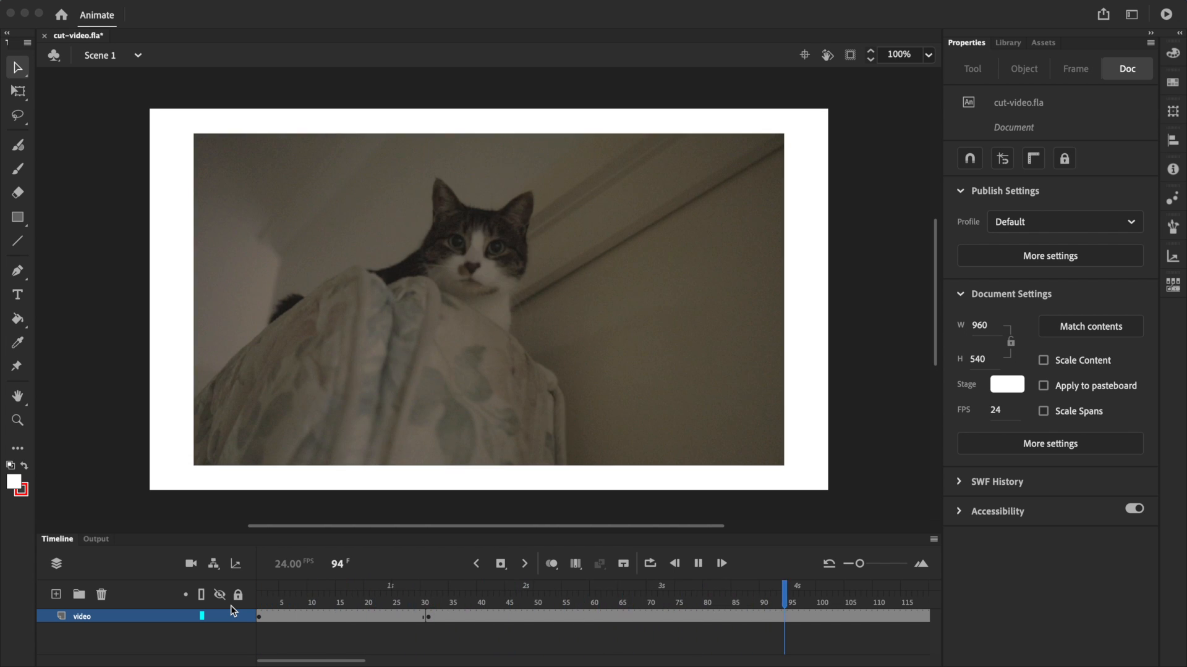
pyautogui.click(446, 615)
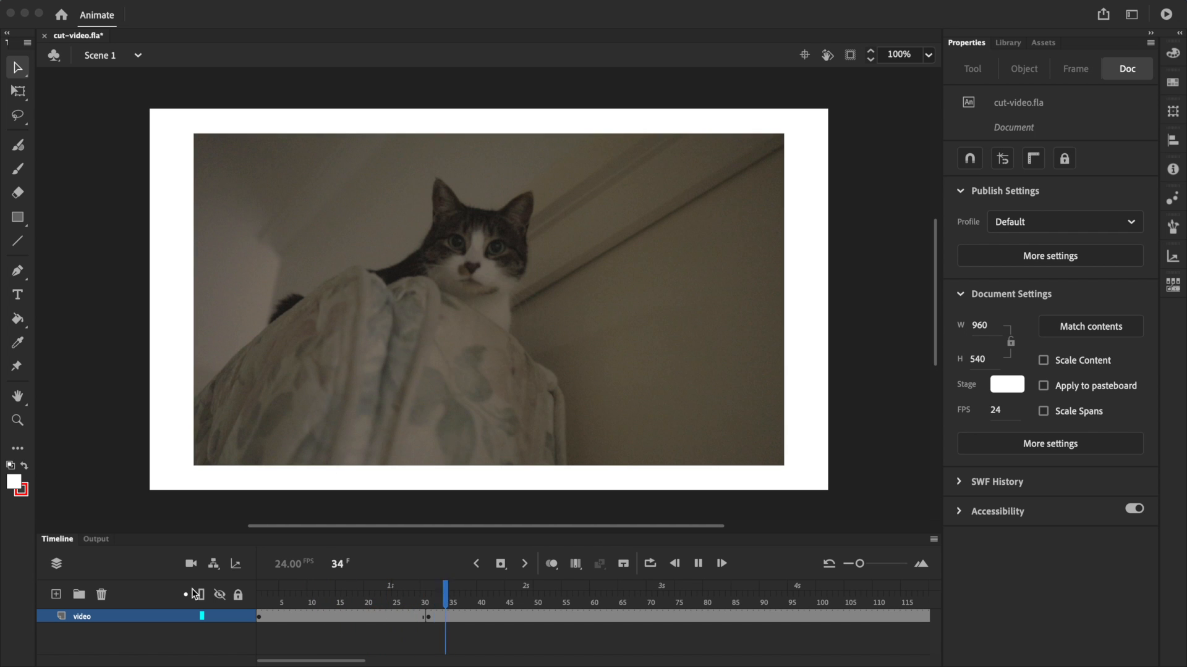
pyautogui.click(715, 602)
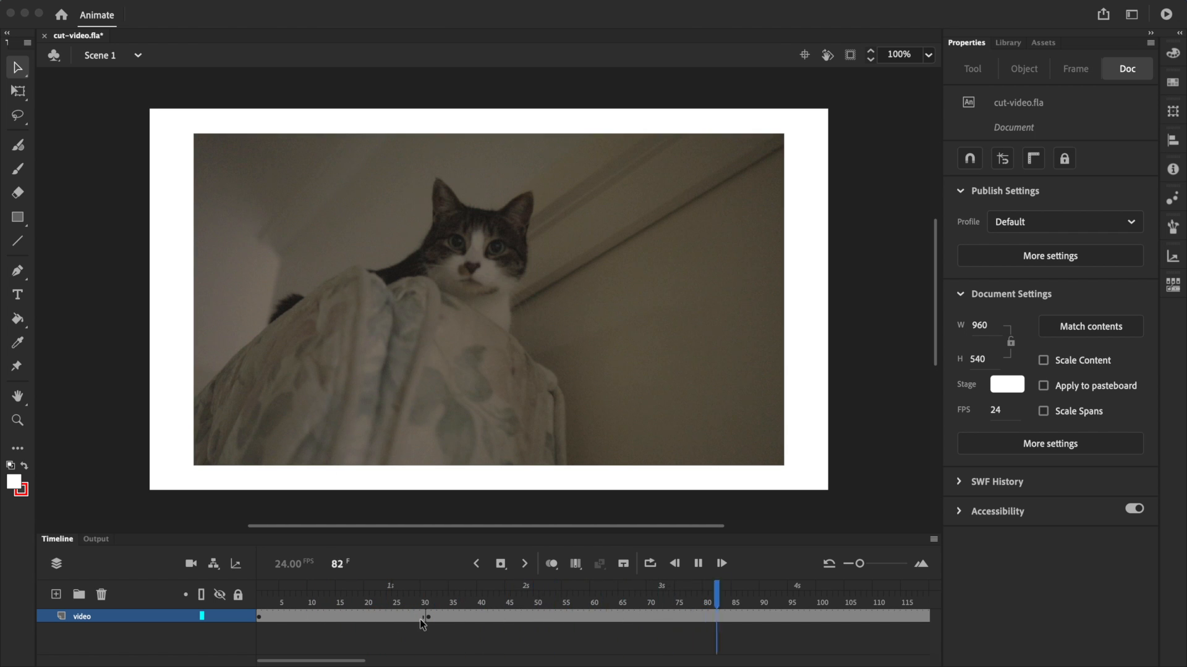
# Add a second keyframe at frame 61 so the video plays again, and preview it.
pyautogui.click(499, 563)
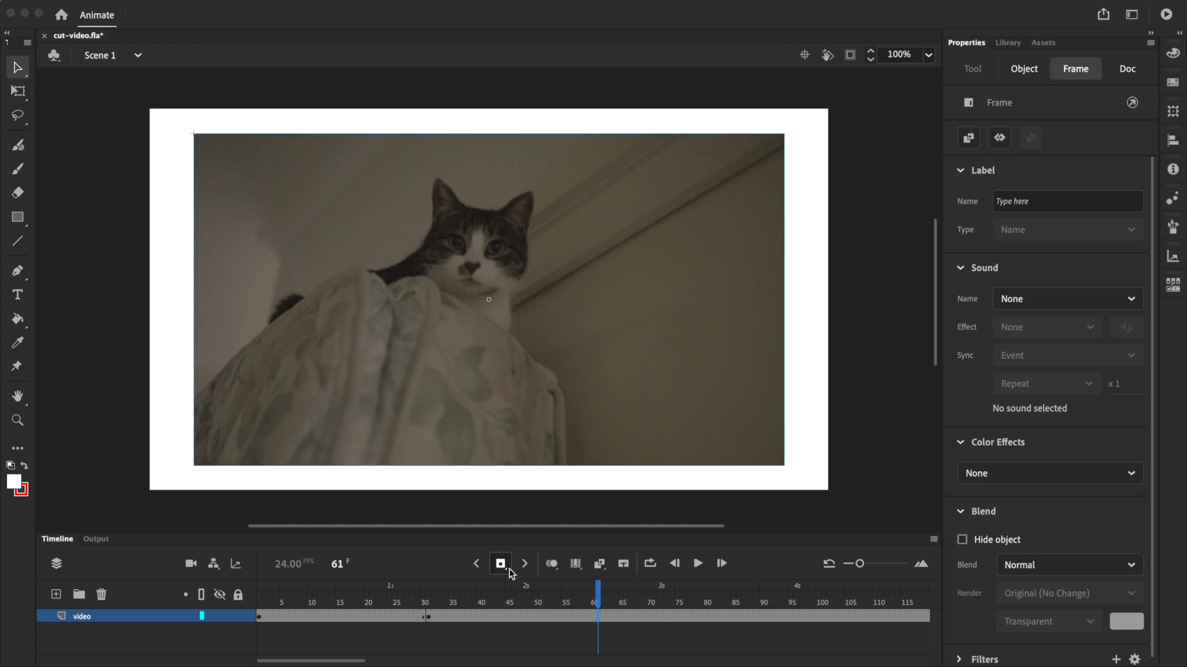
pyautogui.click(1023, 68)
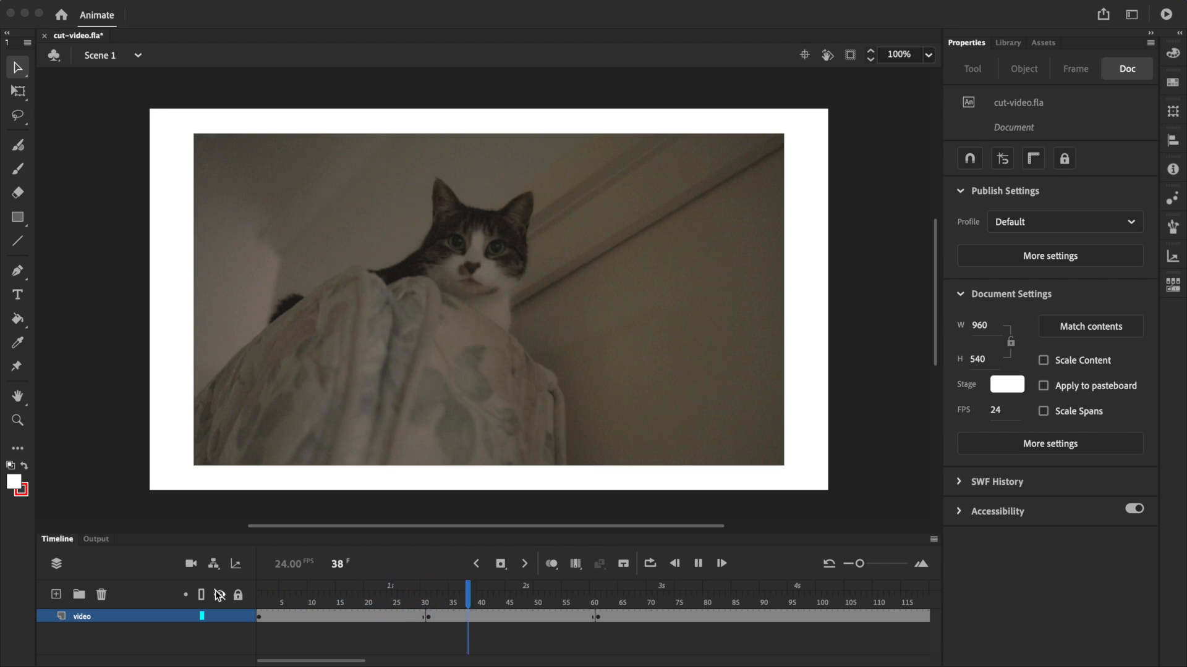
pyautogui.click(709, 615)
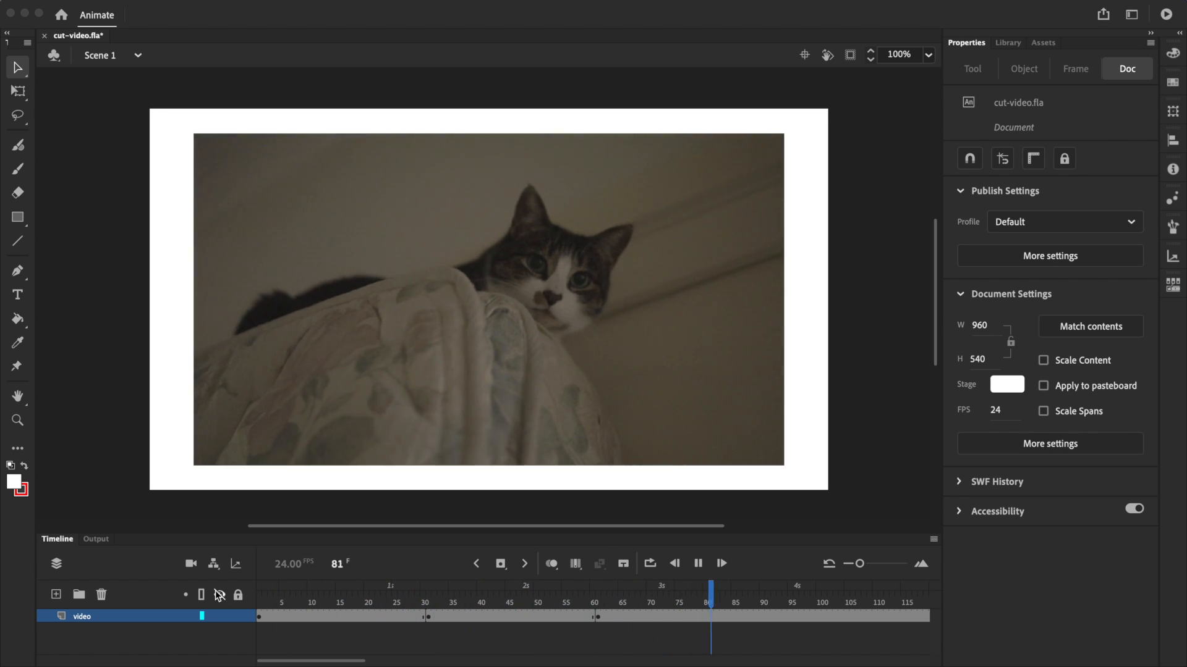